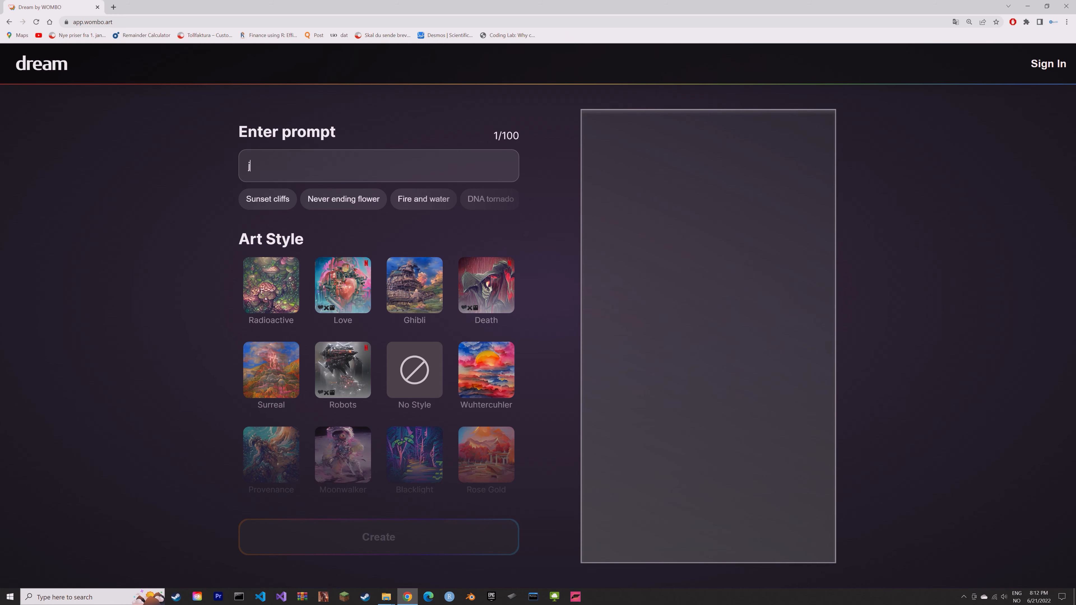
Generate a Ghibli-style artwork from the prompt 'jungle river'
text(jungle river)
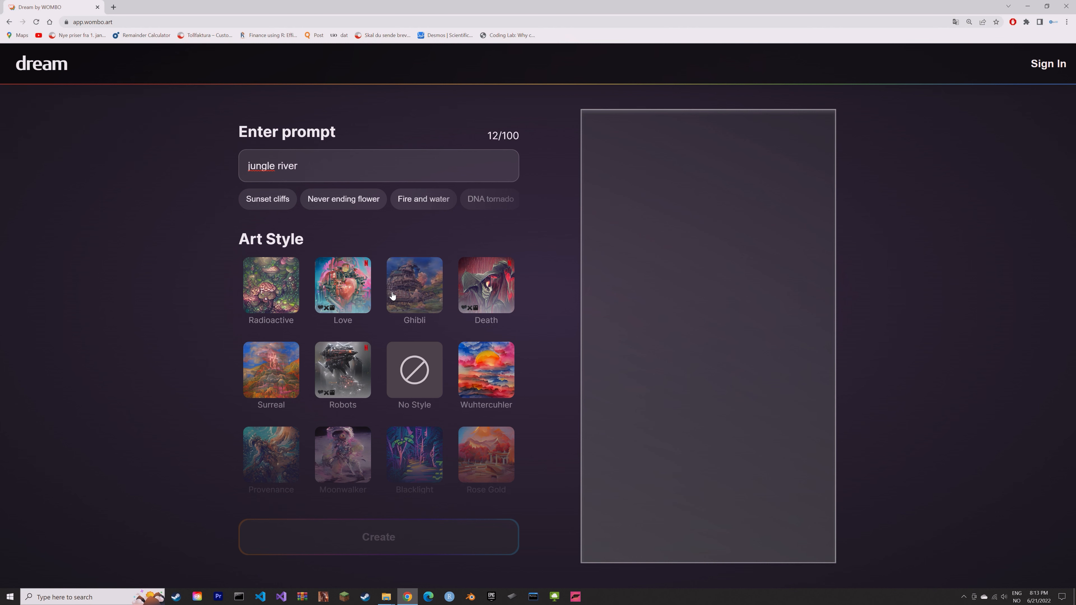
click(379, 537)
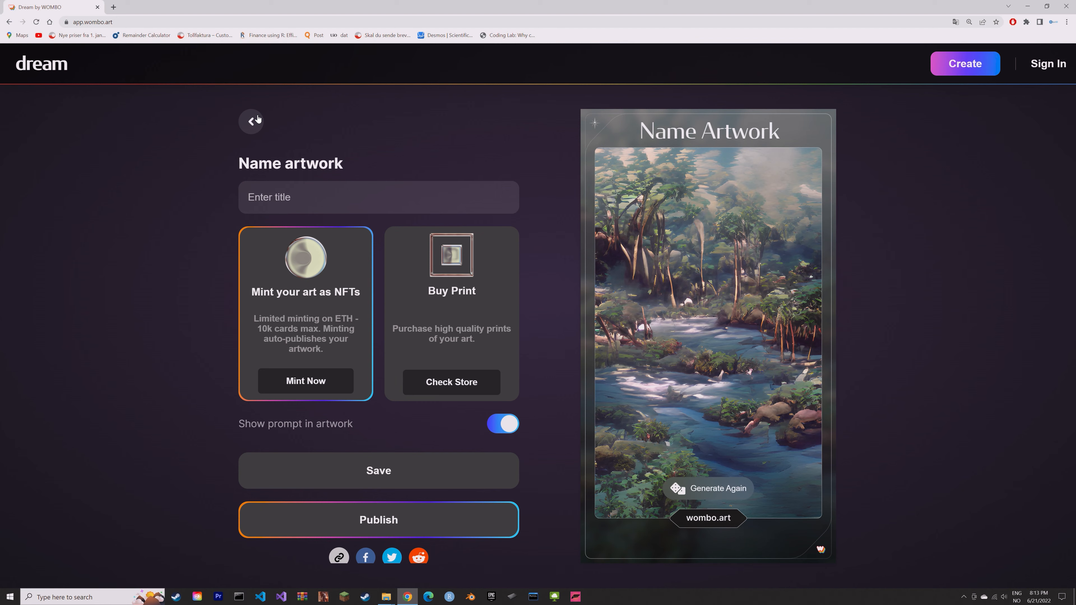
Change the prompt to 'jungle village', generate it, and return to the prompt editor
click(251, 120)
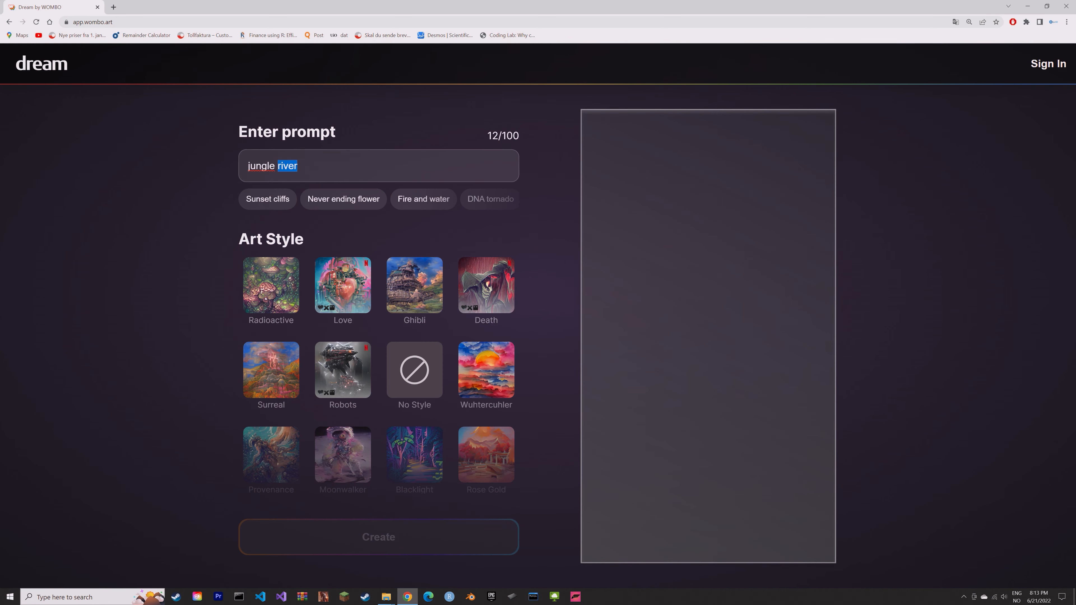
text(villag)
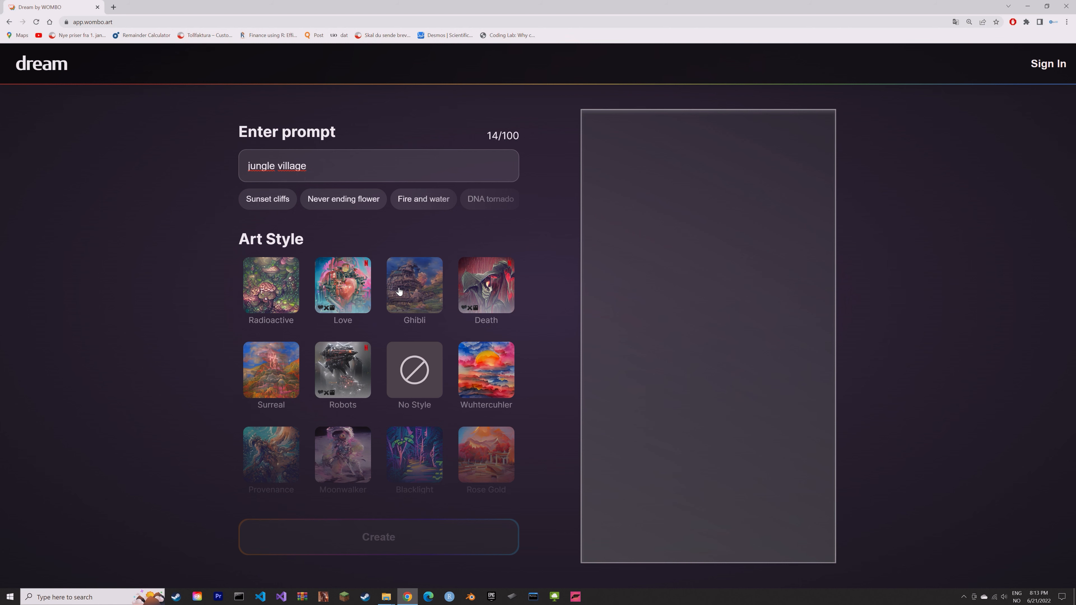
scroll(down, 3)
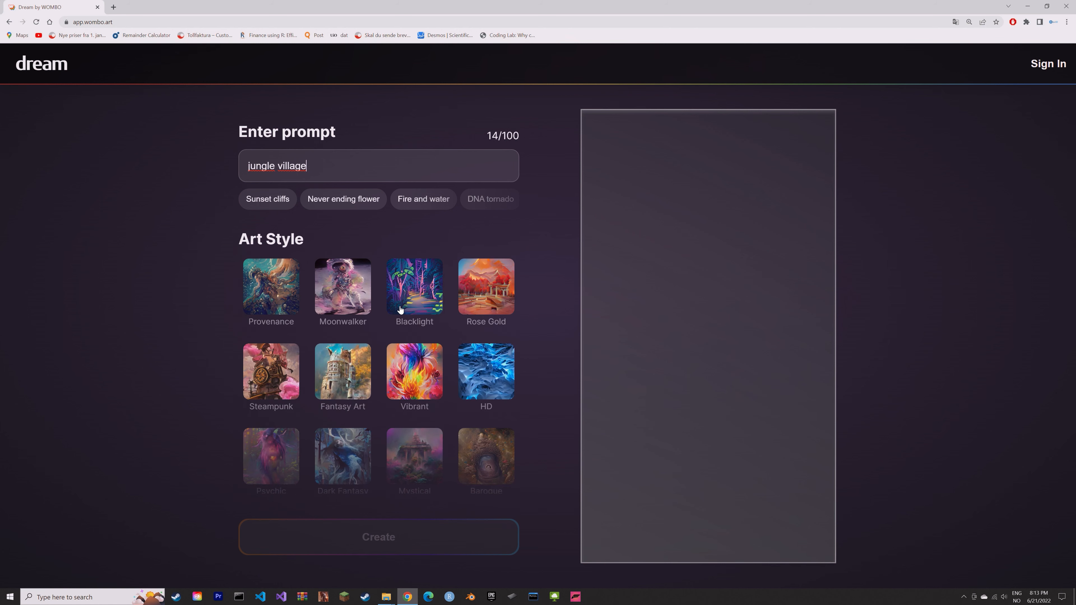
click(378, 537)
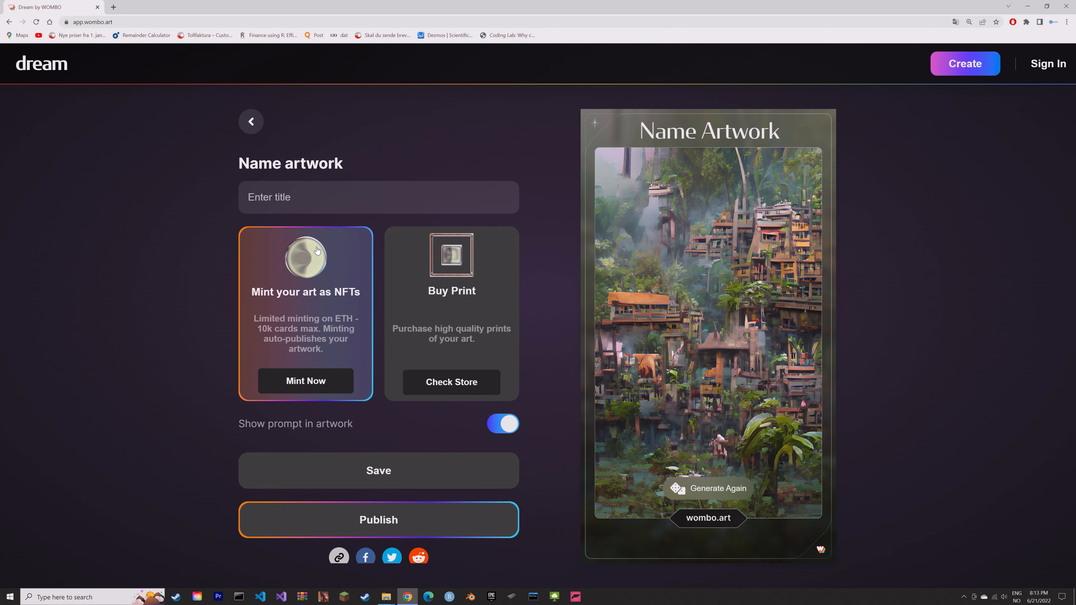
click(250, 121)
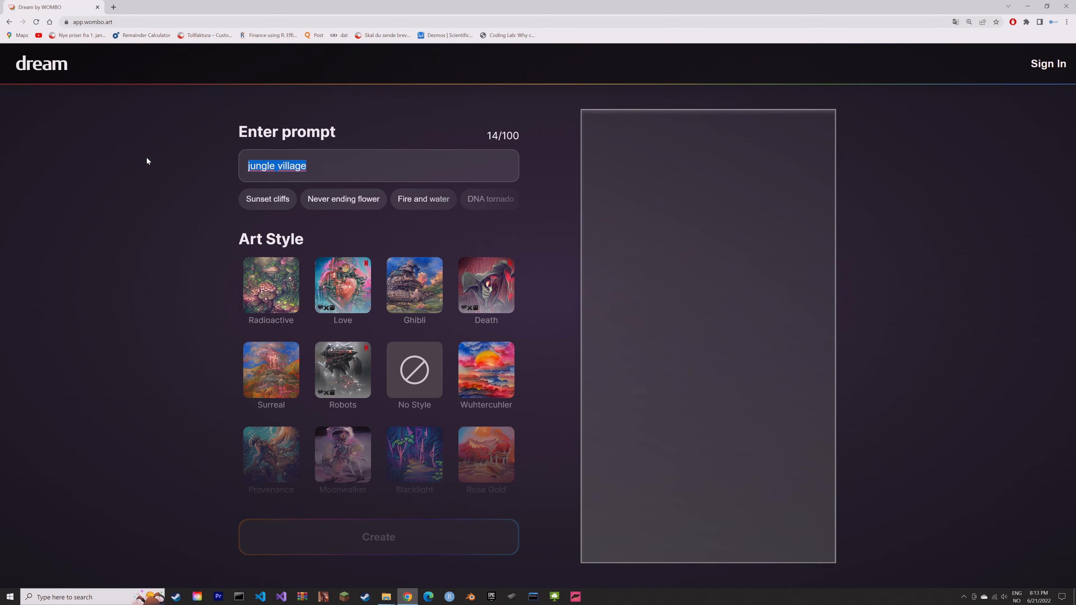
Generate an artwork from 'snowy mountains christmas' and return to the prompt editor
text(snowy)
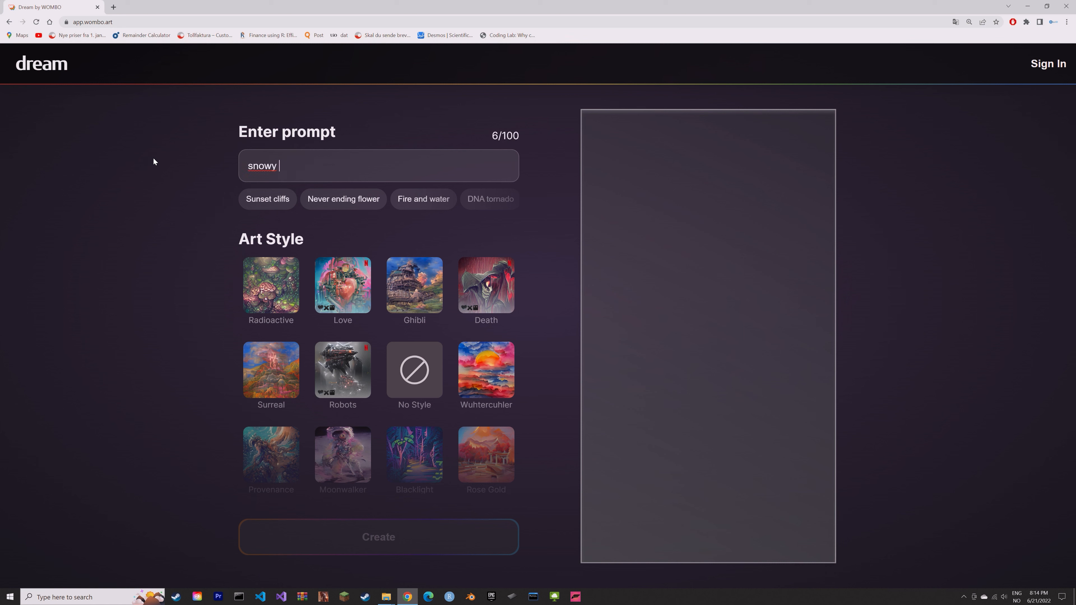
text(mountains christmas)
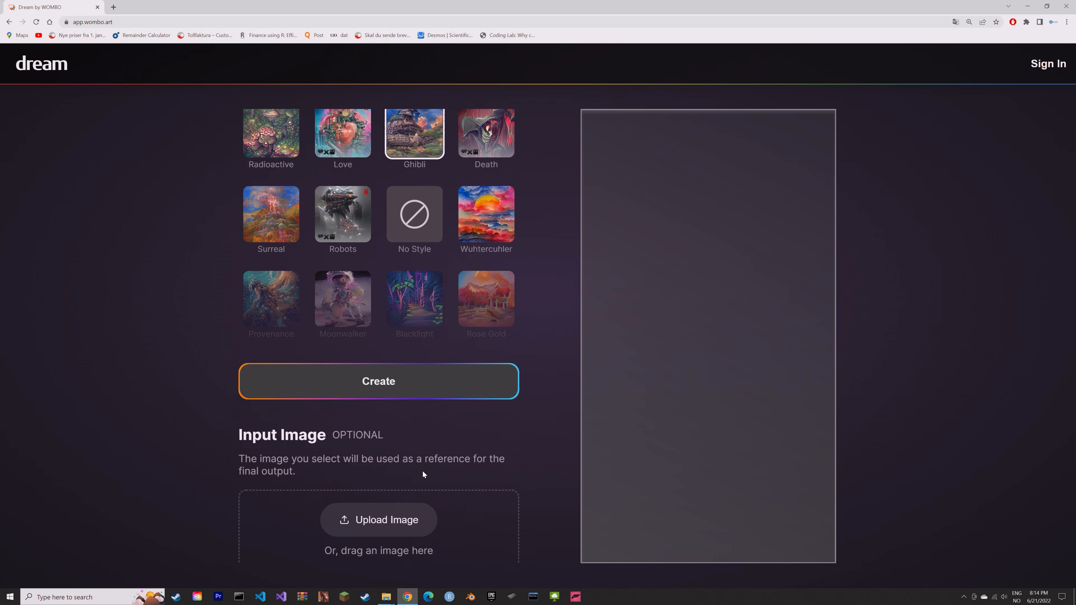
click(379, 381)
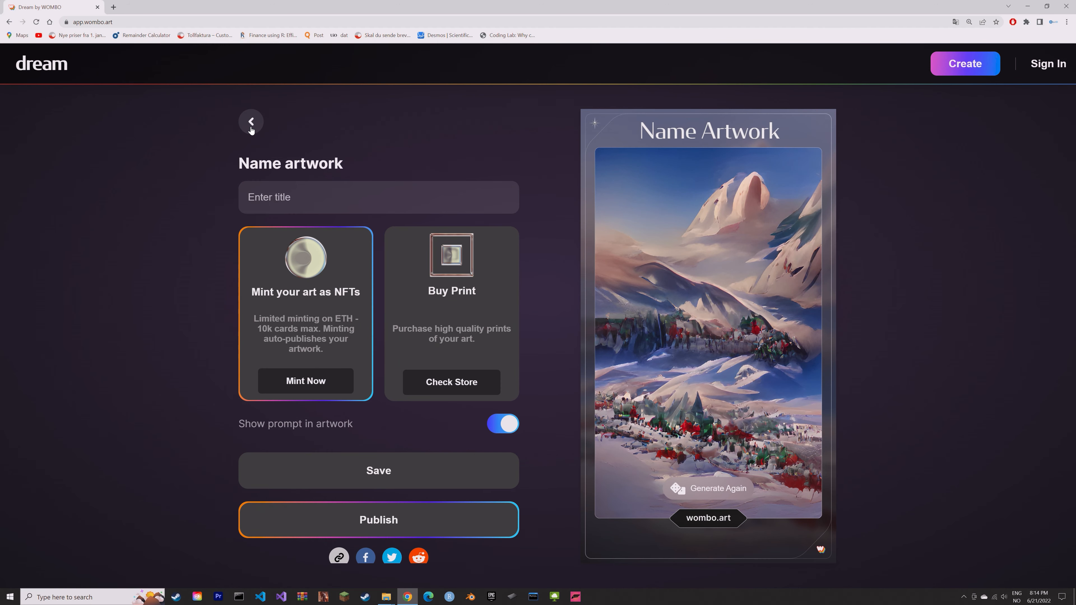
click(250, 122)
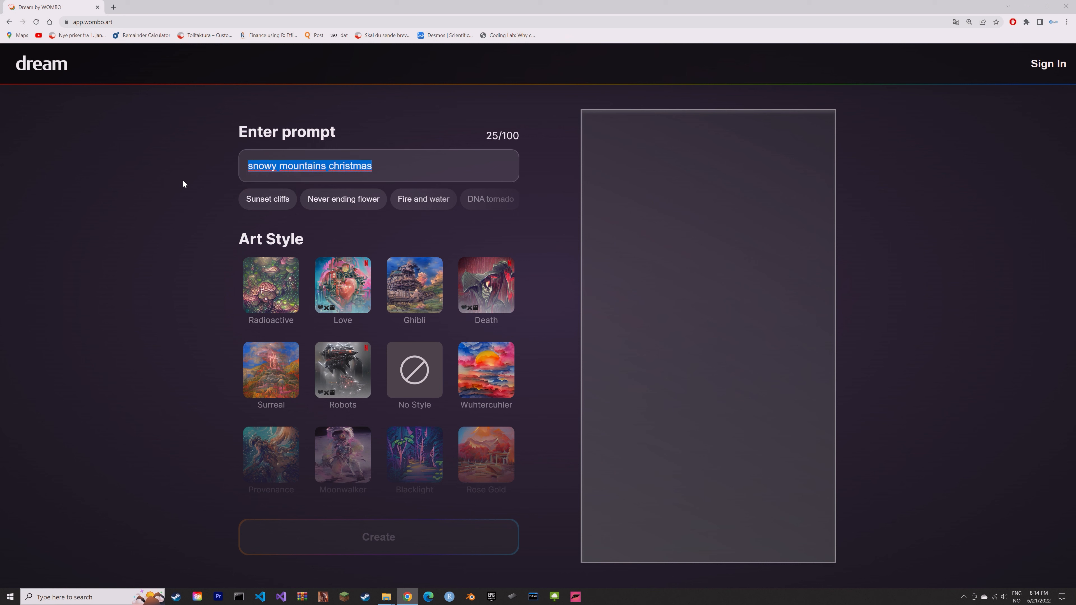
Generate an artwork from 'spaceship ancient' and request a different variation of it
text(spaceship)
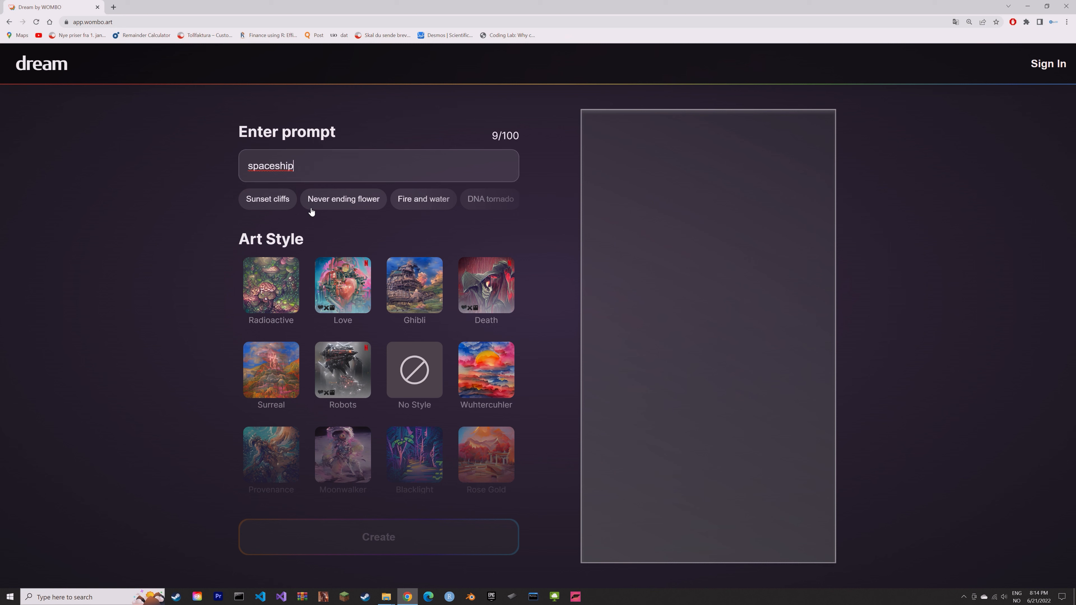
text(ancient)
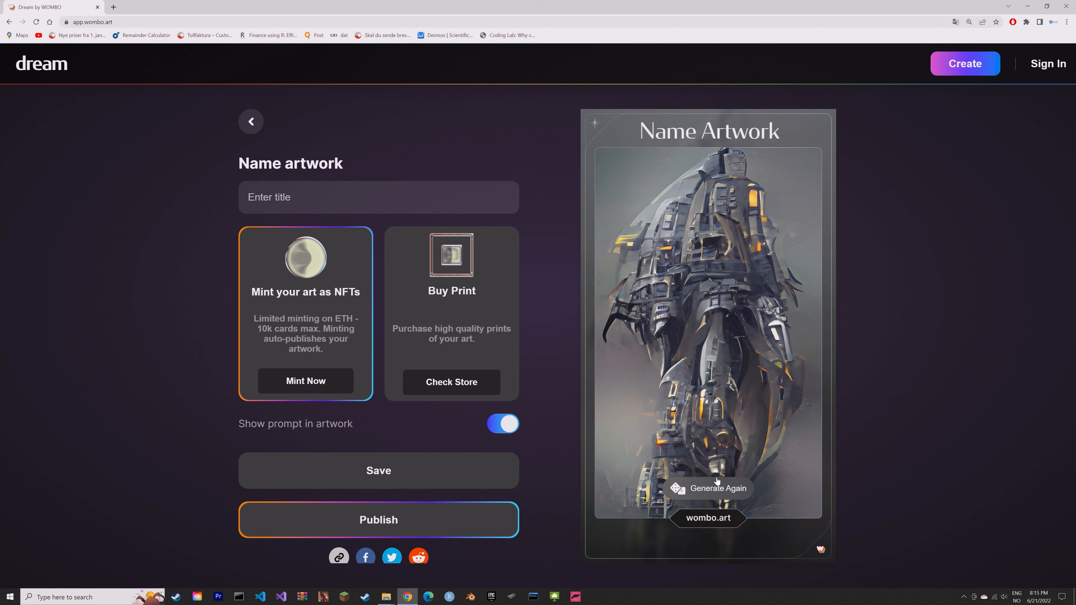
click(707, 488)
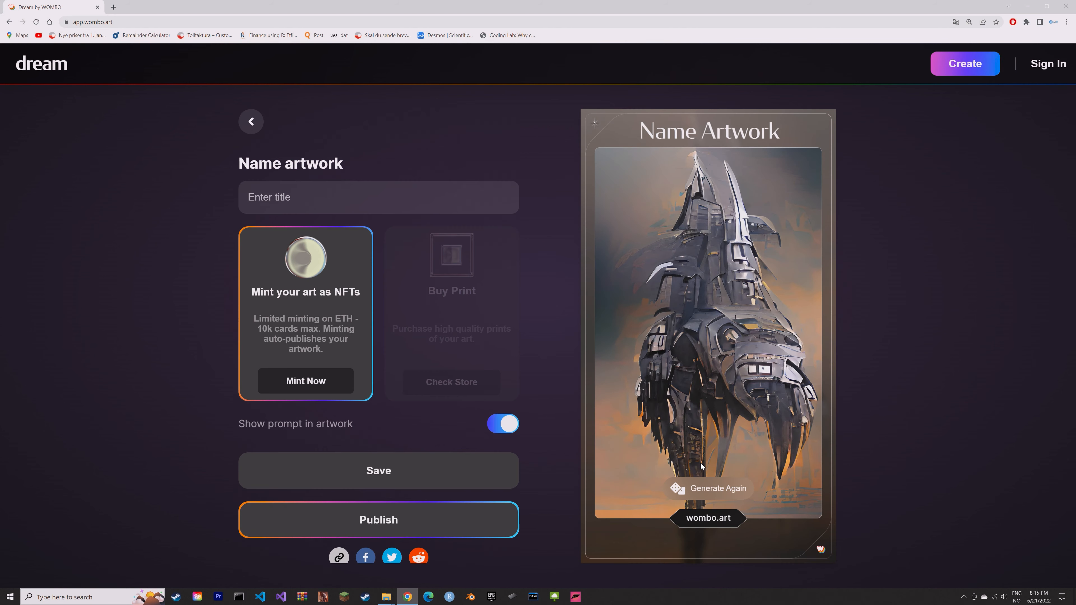
Regenerate the 'spaceship ancient' artwork in the Steampunk art style
click(250, 121)
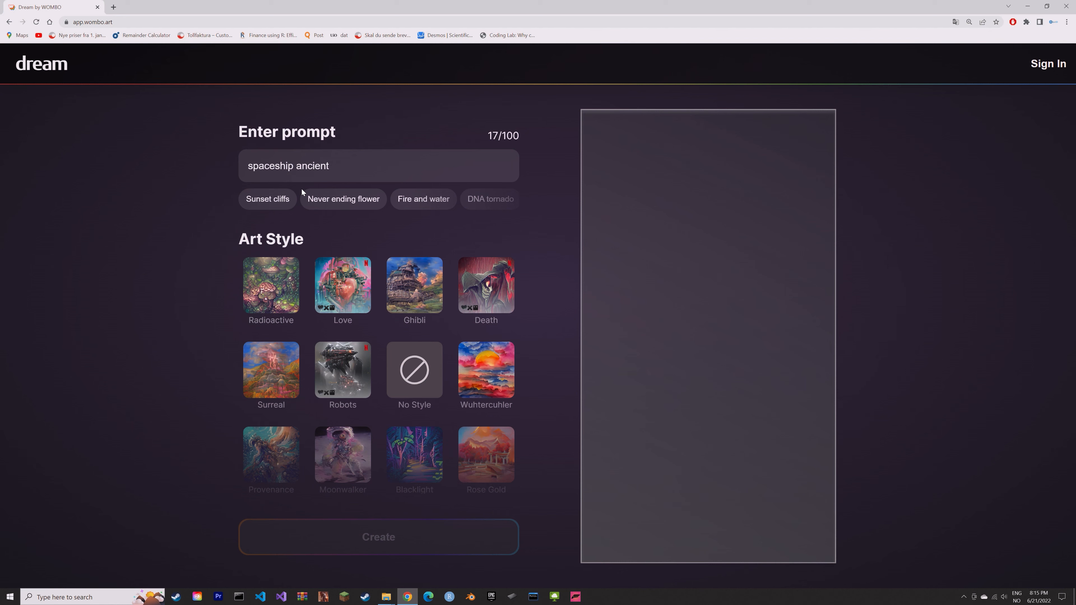
scroll(down, 3)
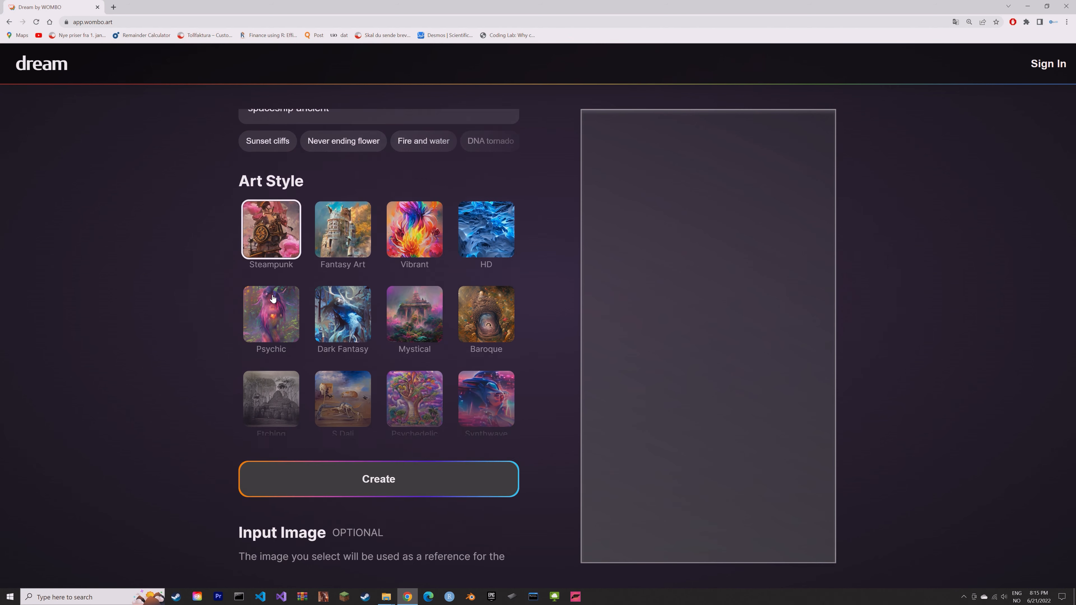
click(377, 479)
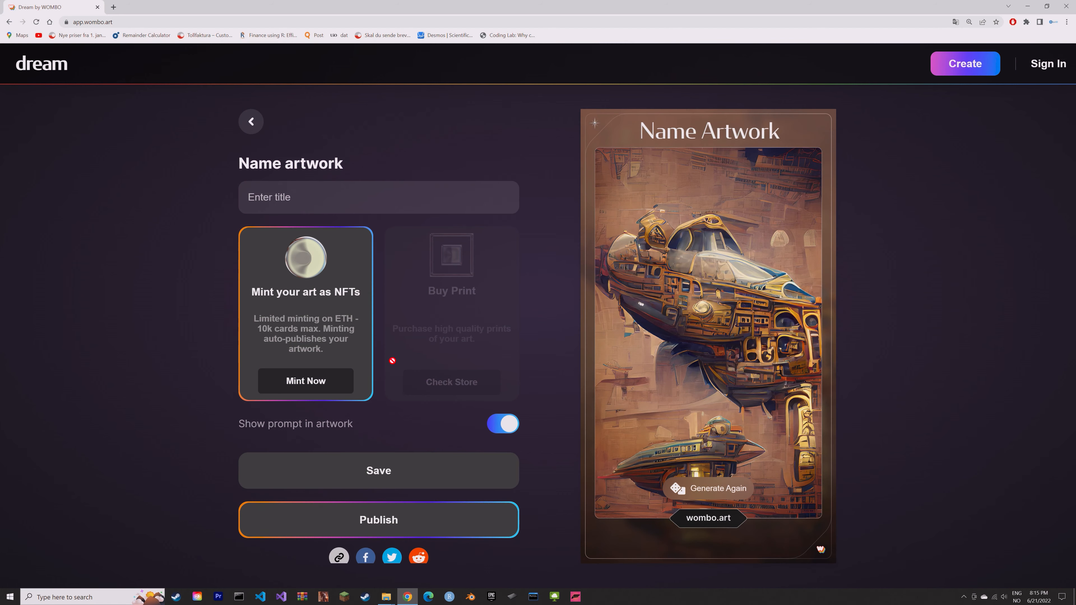